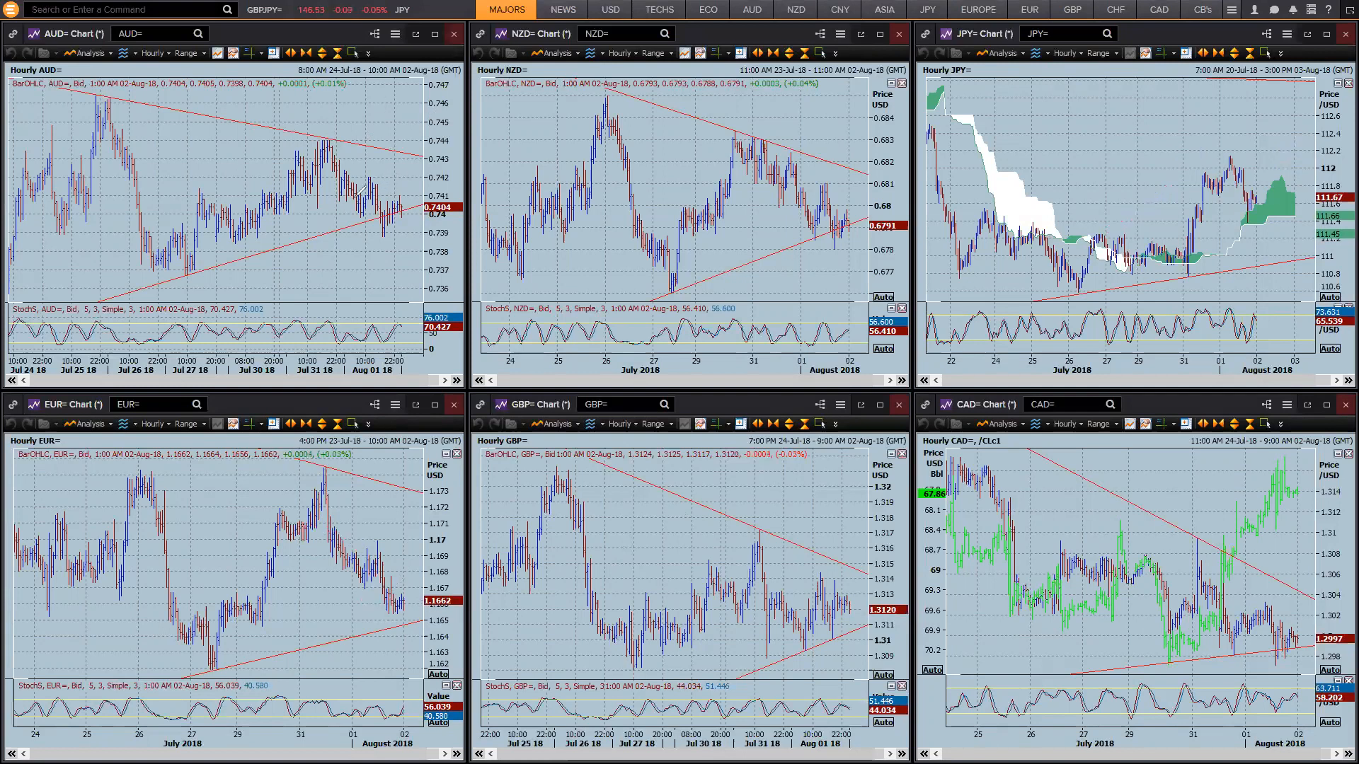
- Annotate the AUD rally and recent price action on the majors charts, then show the 2 August Economic Events calendar
drag(311, 225, 399, 187)
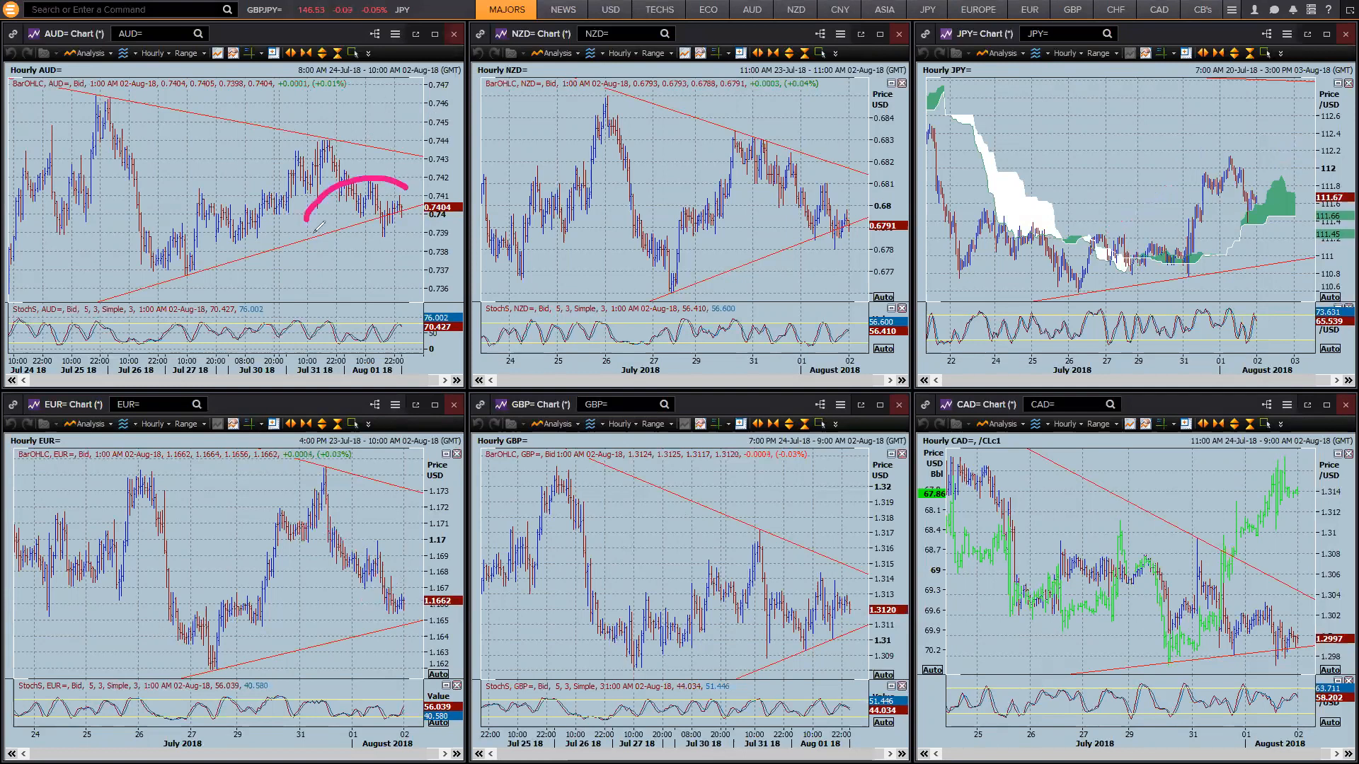
drag(311, 217, 400, 191)
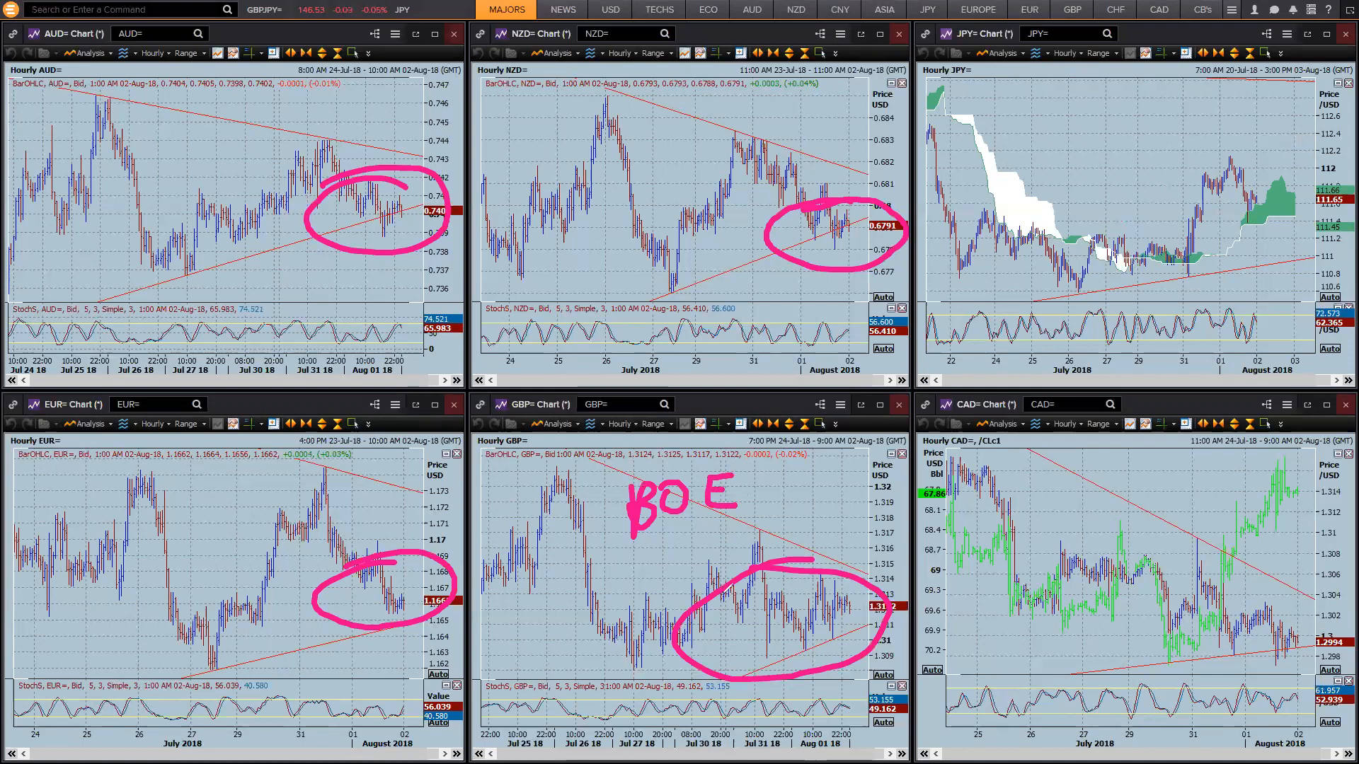
drag(694, 608, 805, 598)
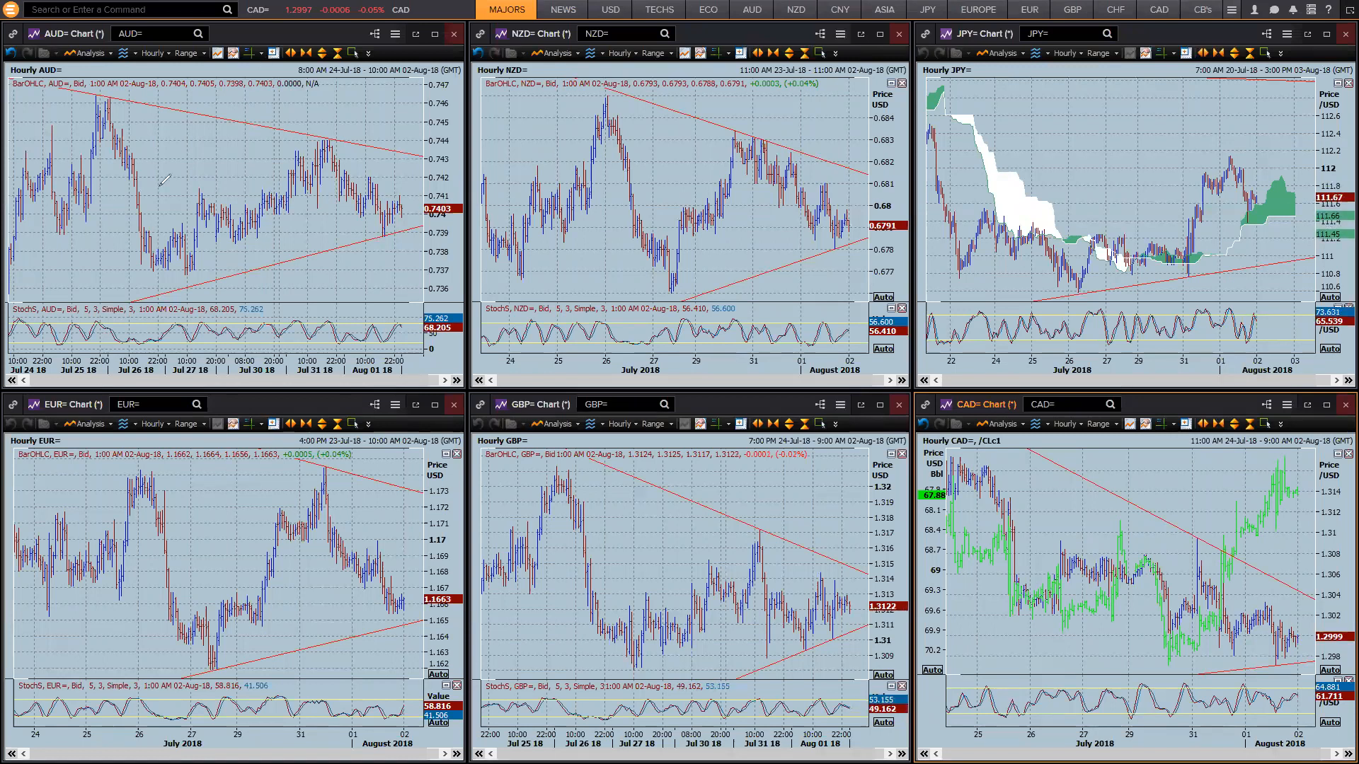
drag(134, 189, 312, 191)
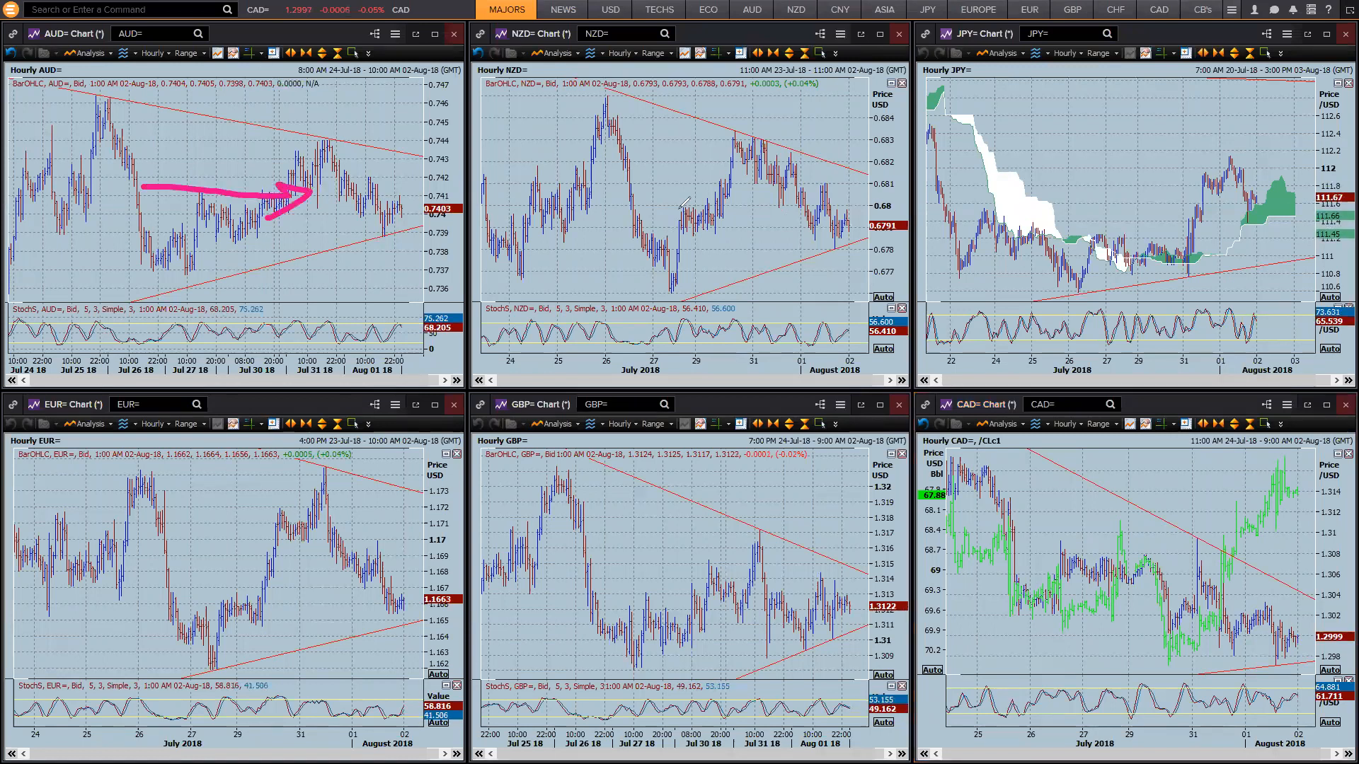
drag(719, 212, 805, 200)
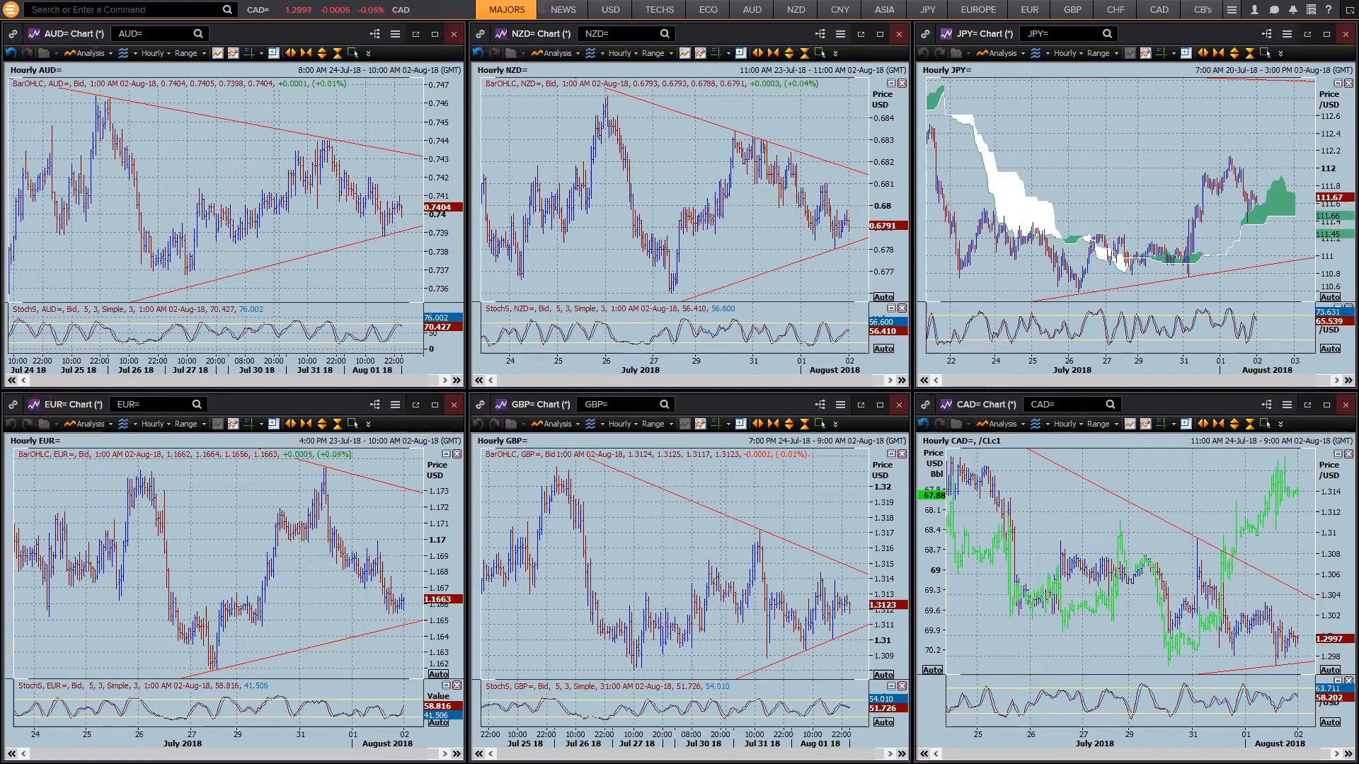
click(705, 10)
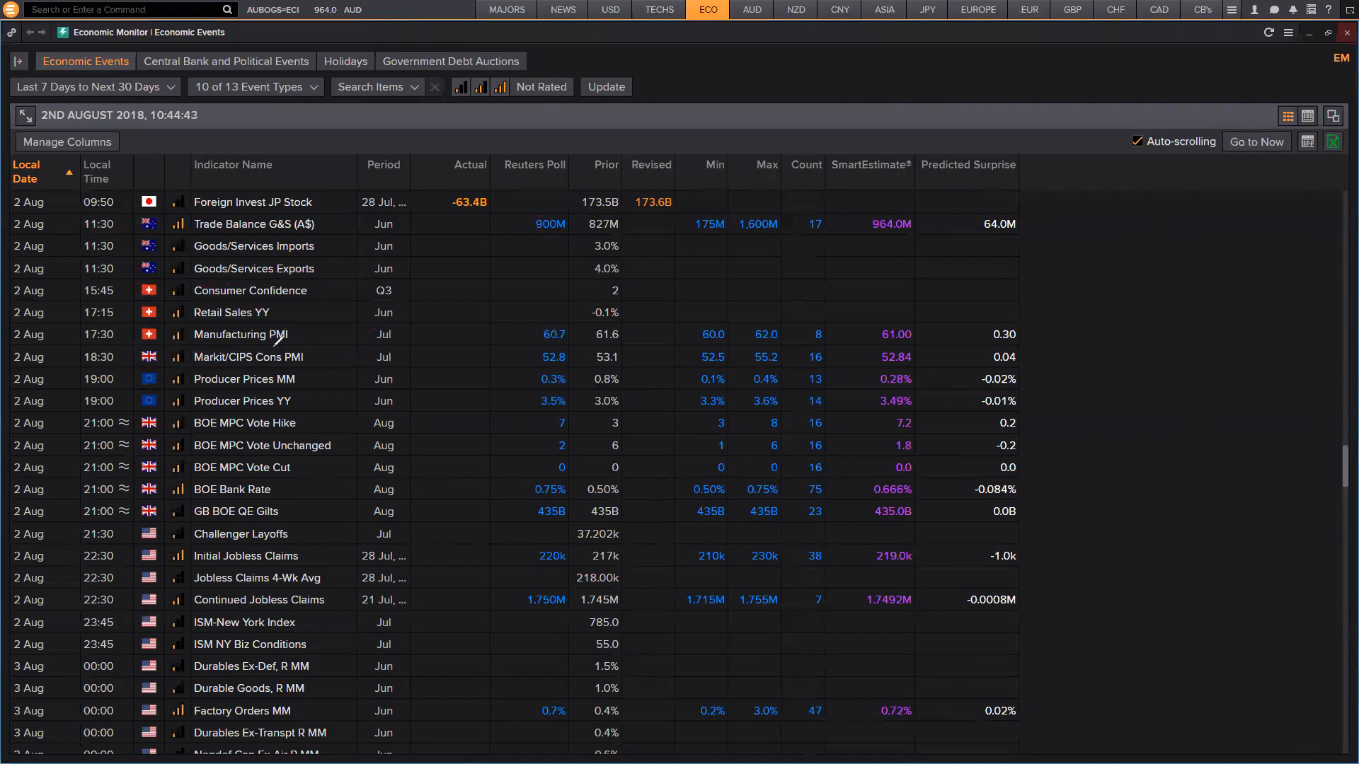
drag(173, 395, 294, 404)
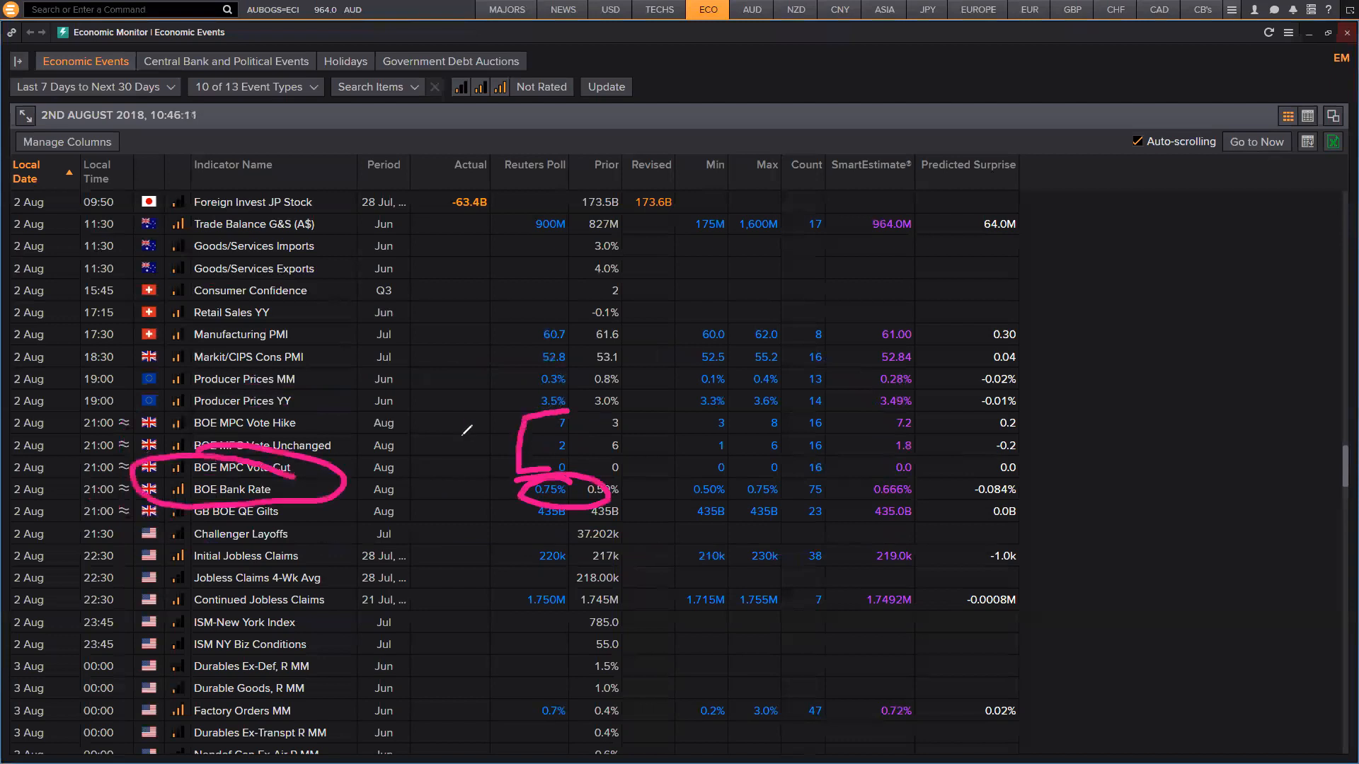
drag(454, 433, 511, 445)
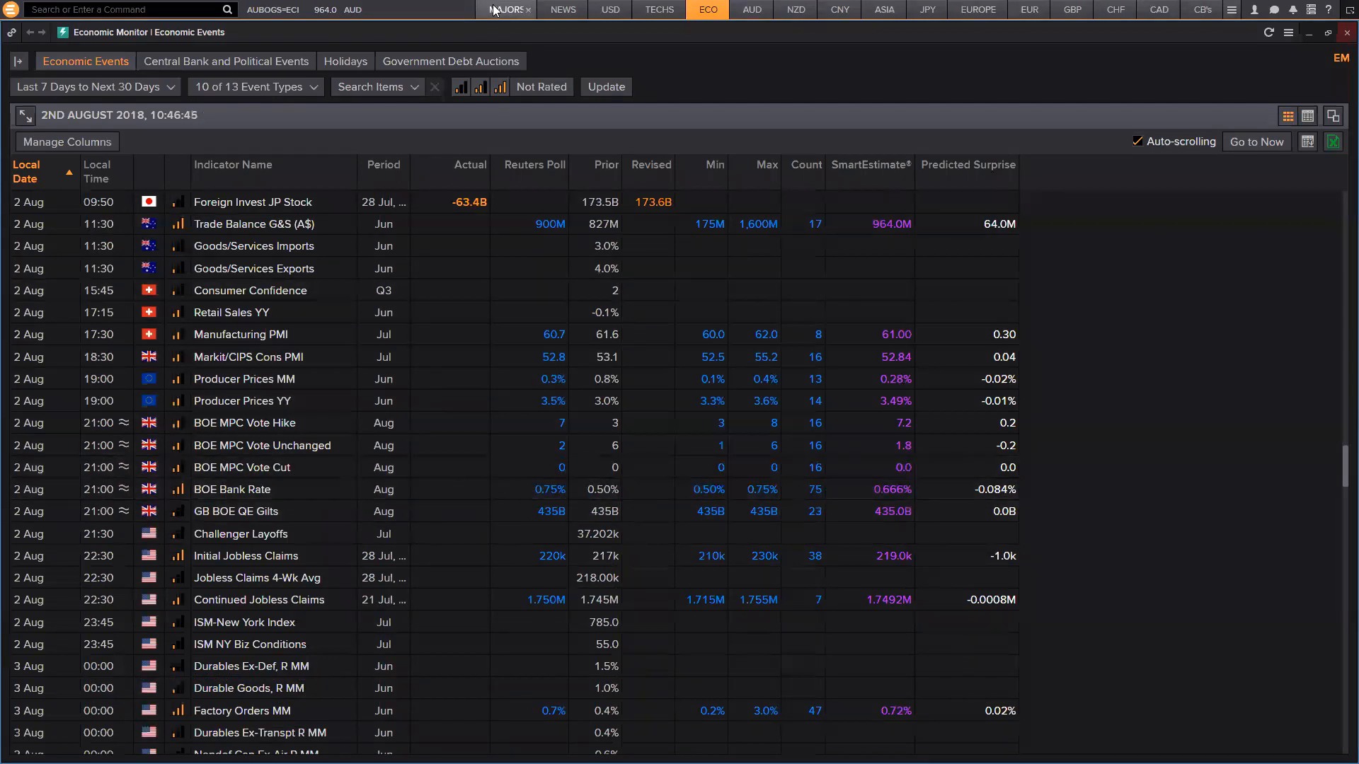
- Return to the MAJORS charts and highlight where GBP meets both trend lines
click(510, 9)
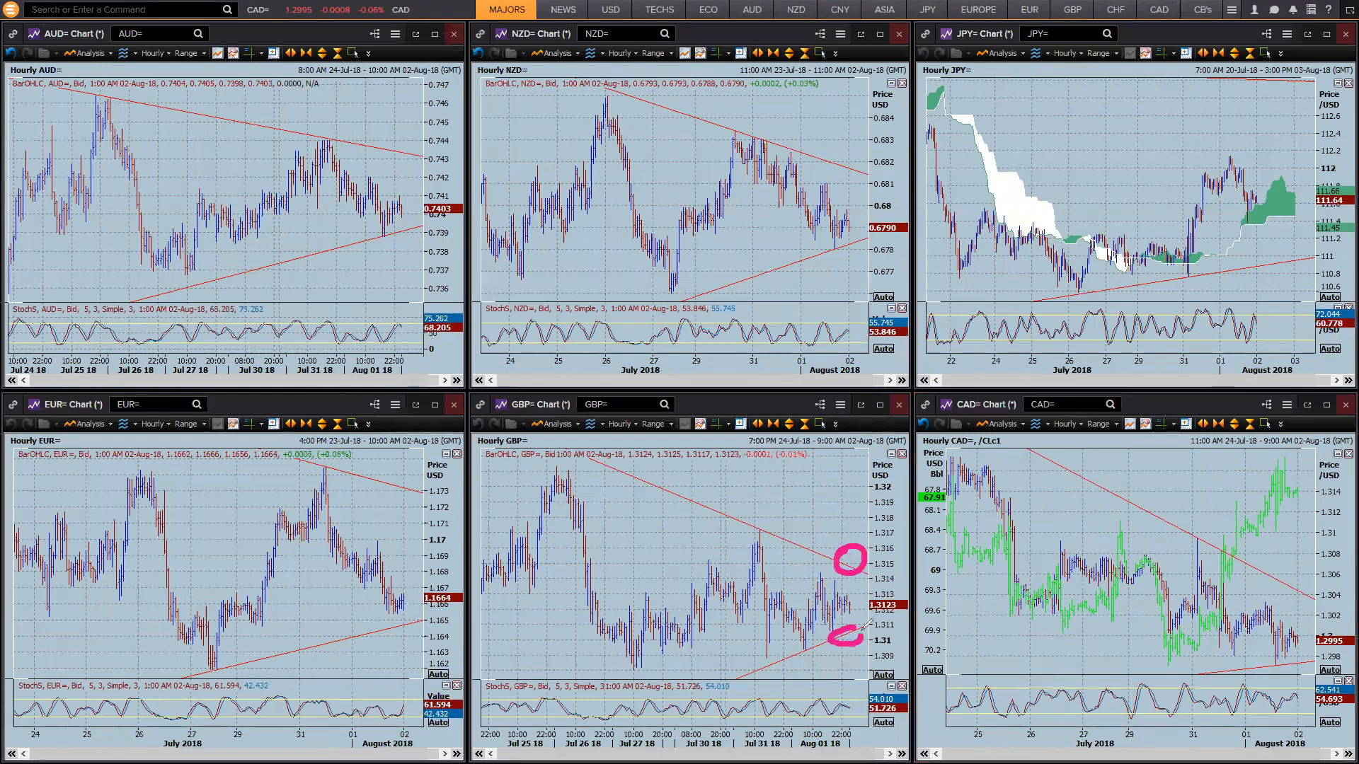
drag(624, 604, 828, 604)
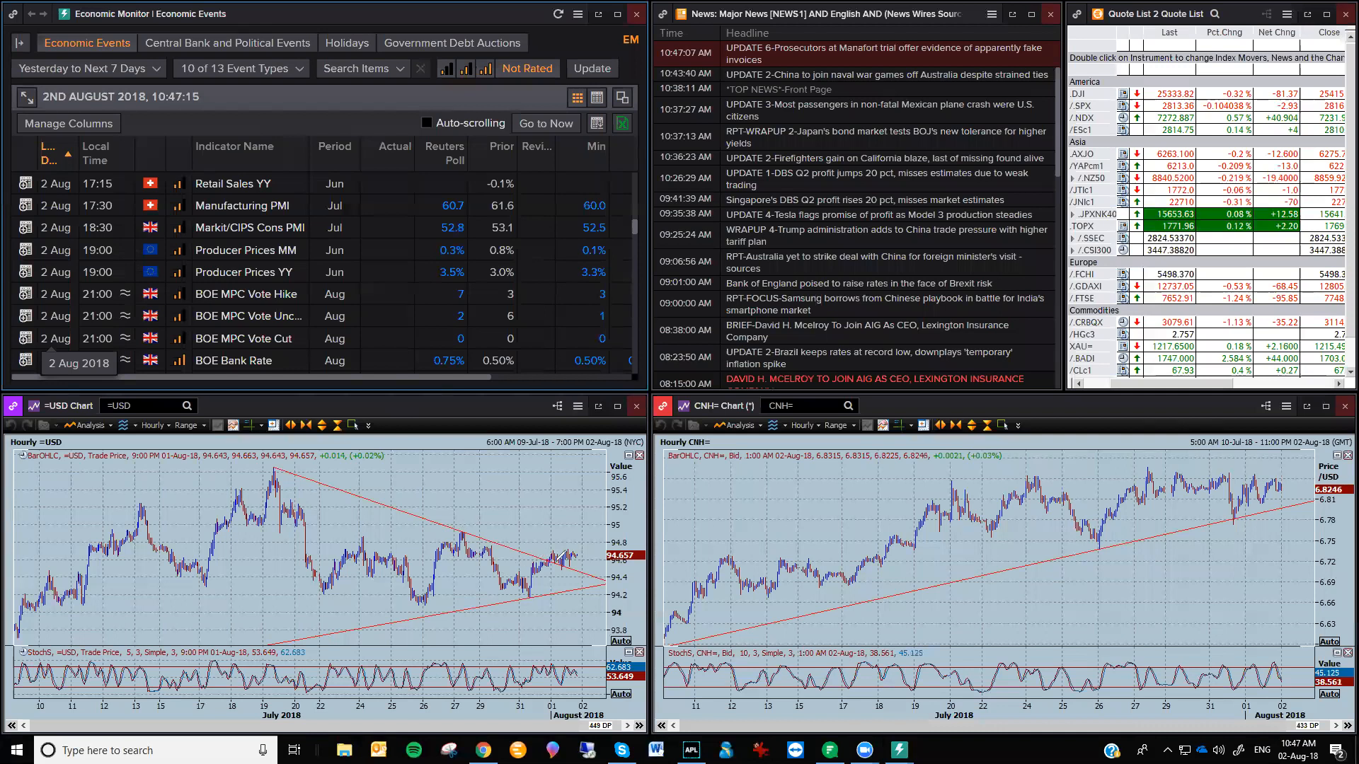
- Circle the USD price near the triangle apex and draw a falling trend line along the late-July CNH= highs
drag(520, 555, 564, 571)
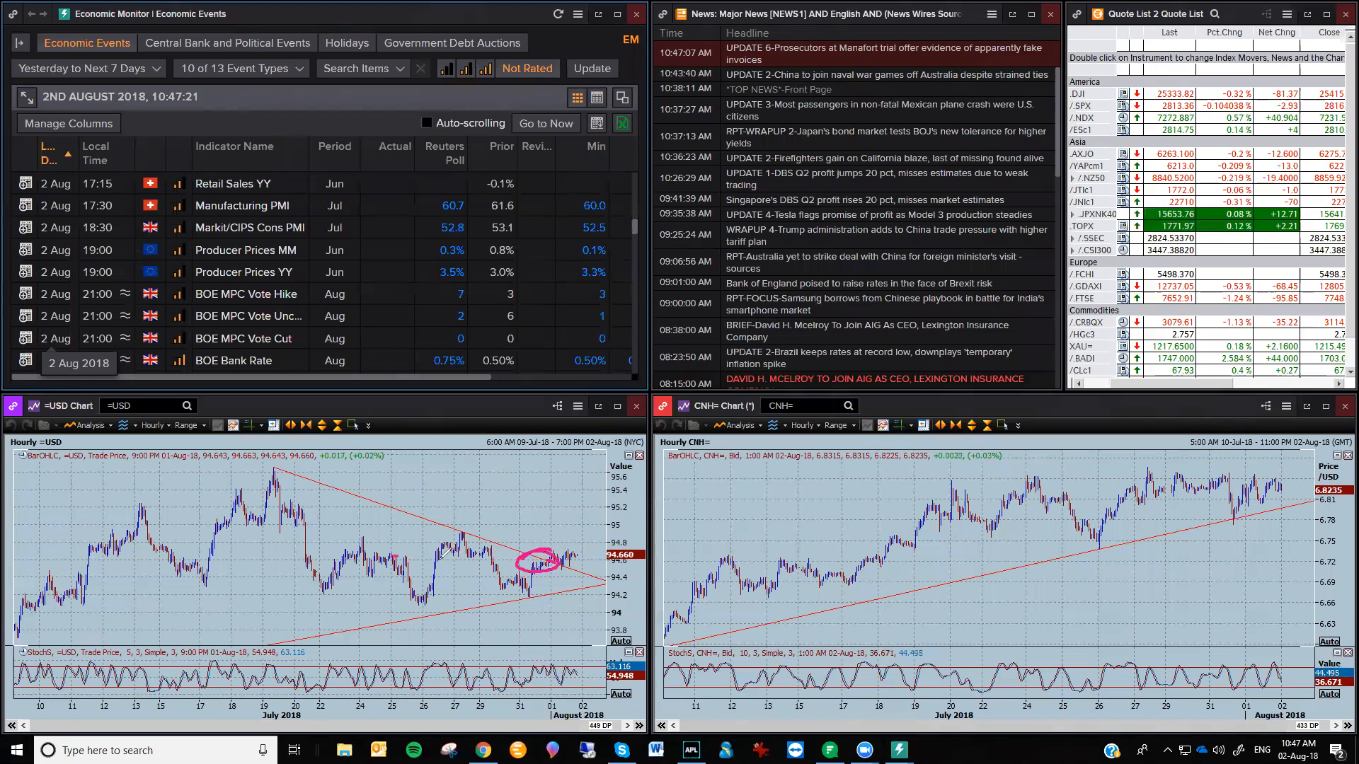
drag(399, 559, 520, 554)
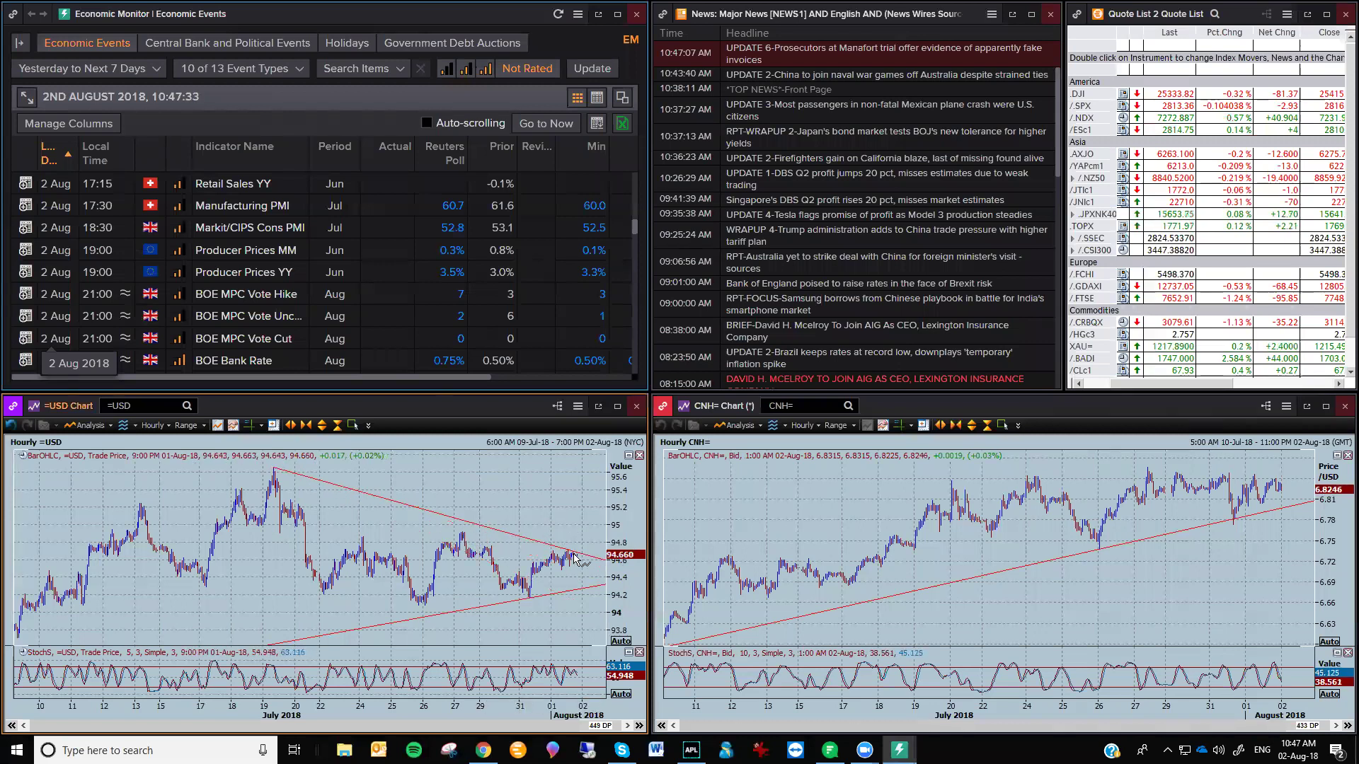
mouse_move(577, 556)
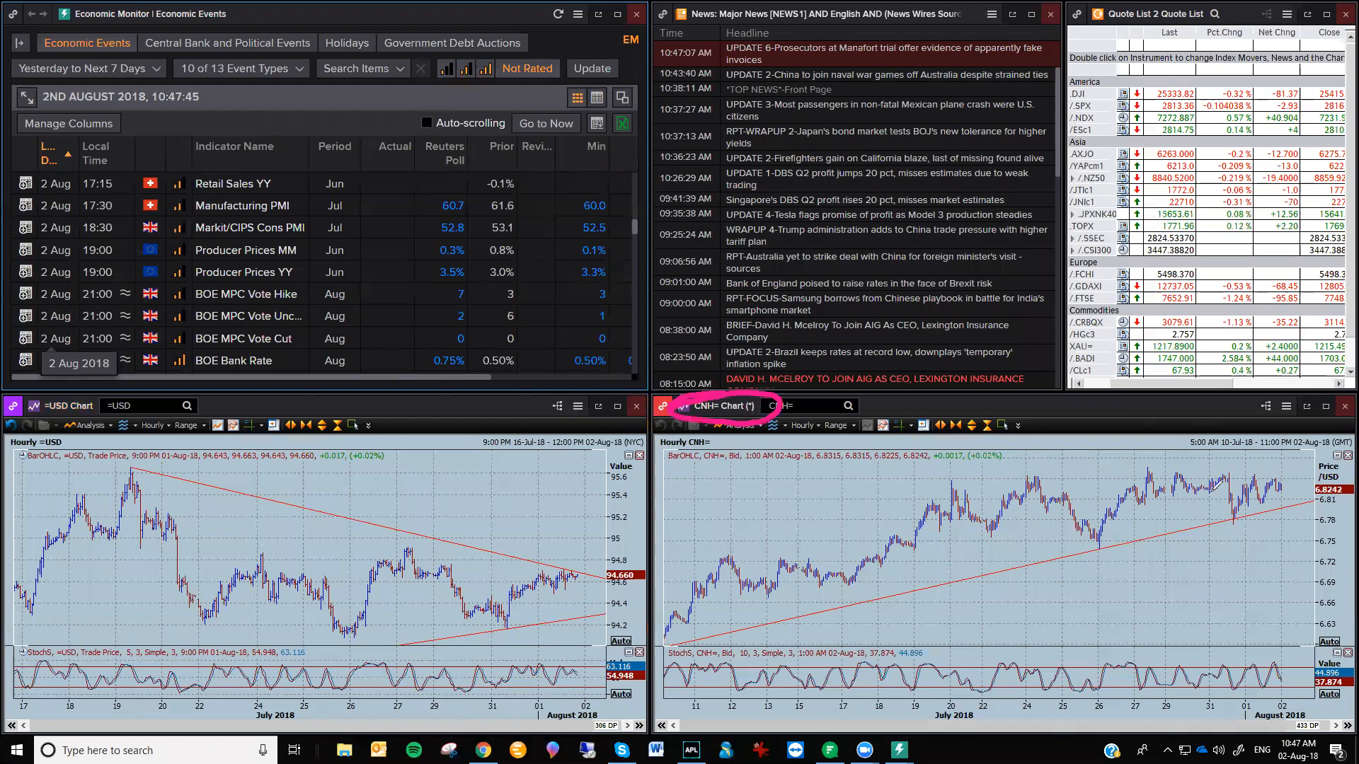
drag(1082, 494, 1209, 490)
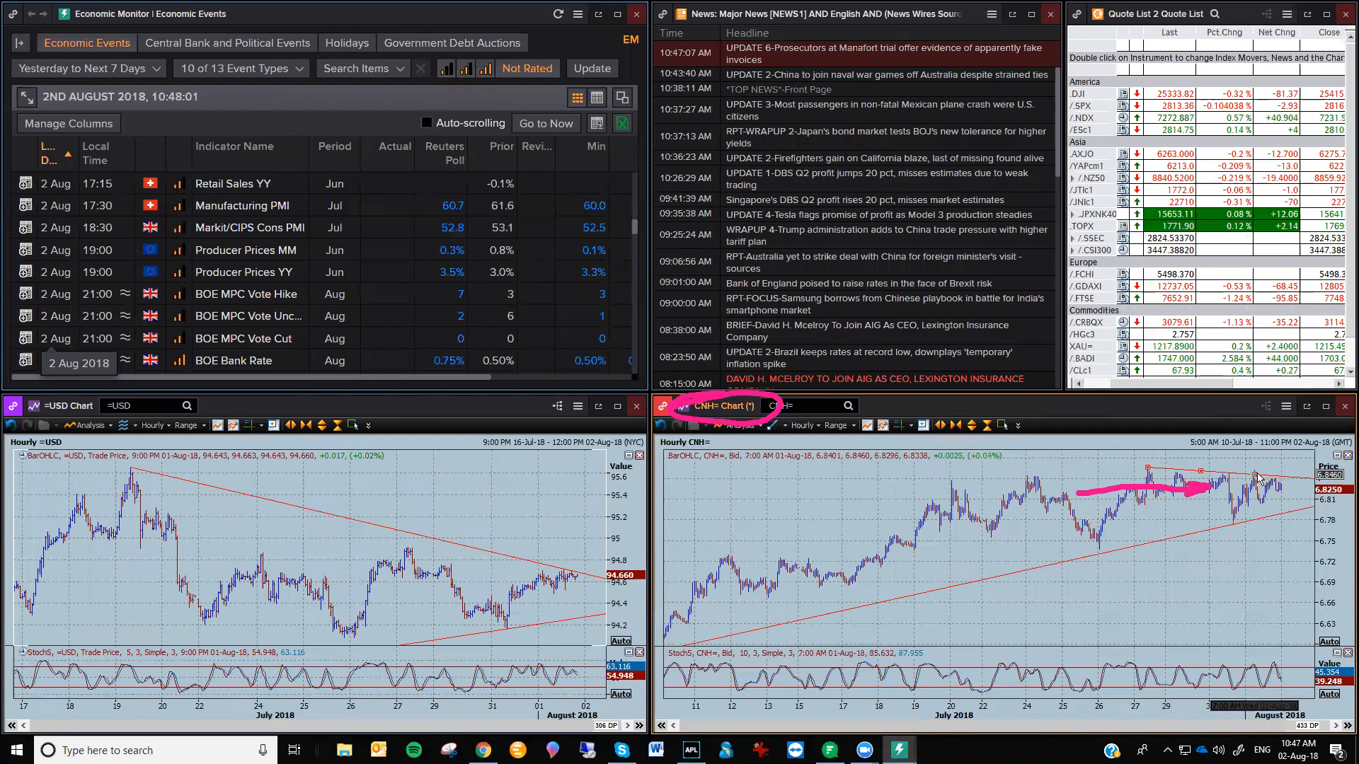
mouse_move(1285, 521)
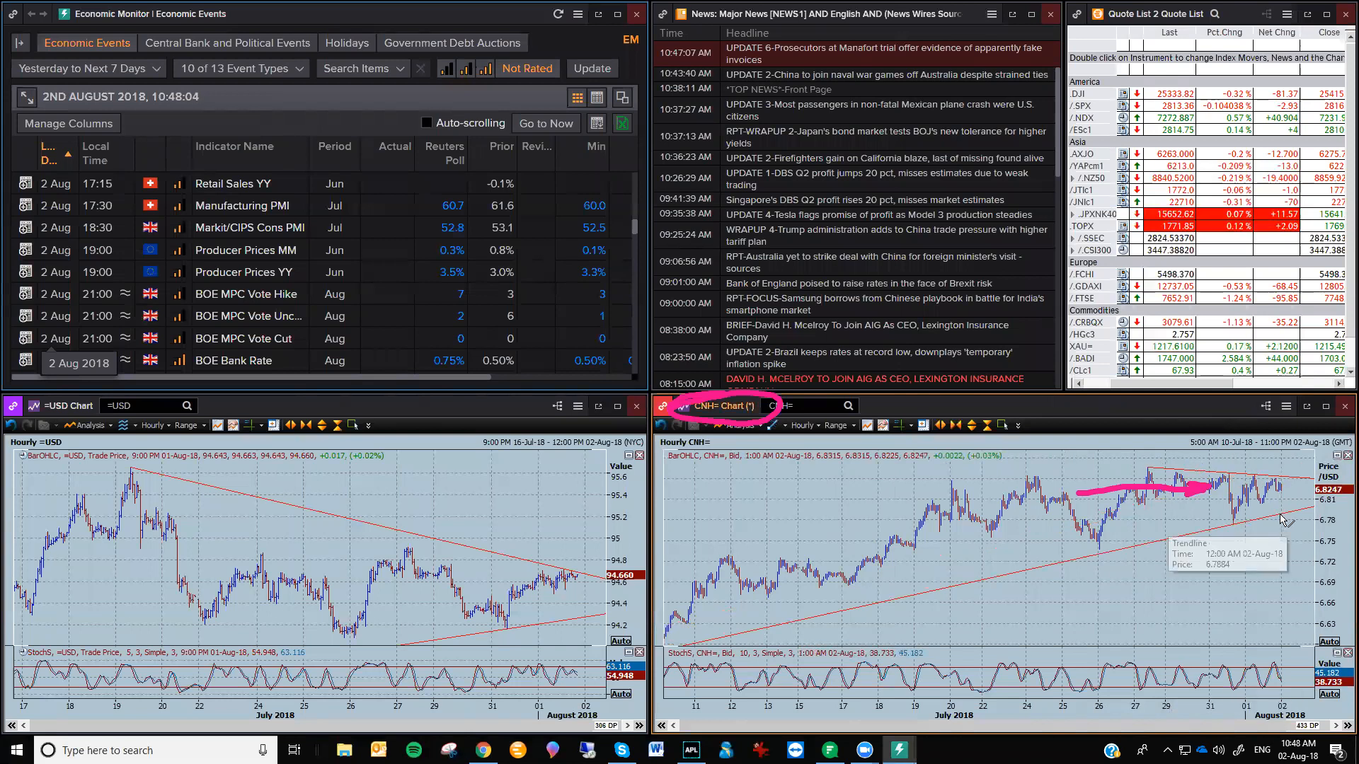
mouse_move(1194, 503)
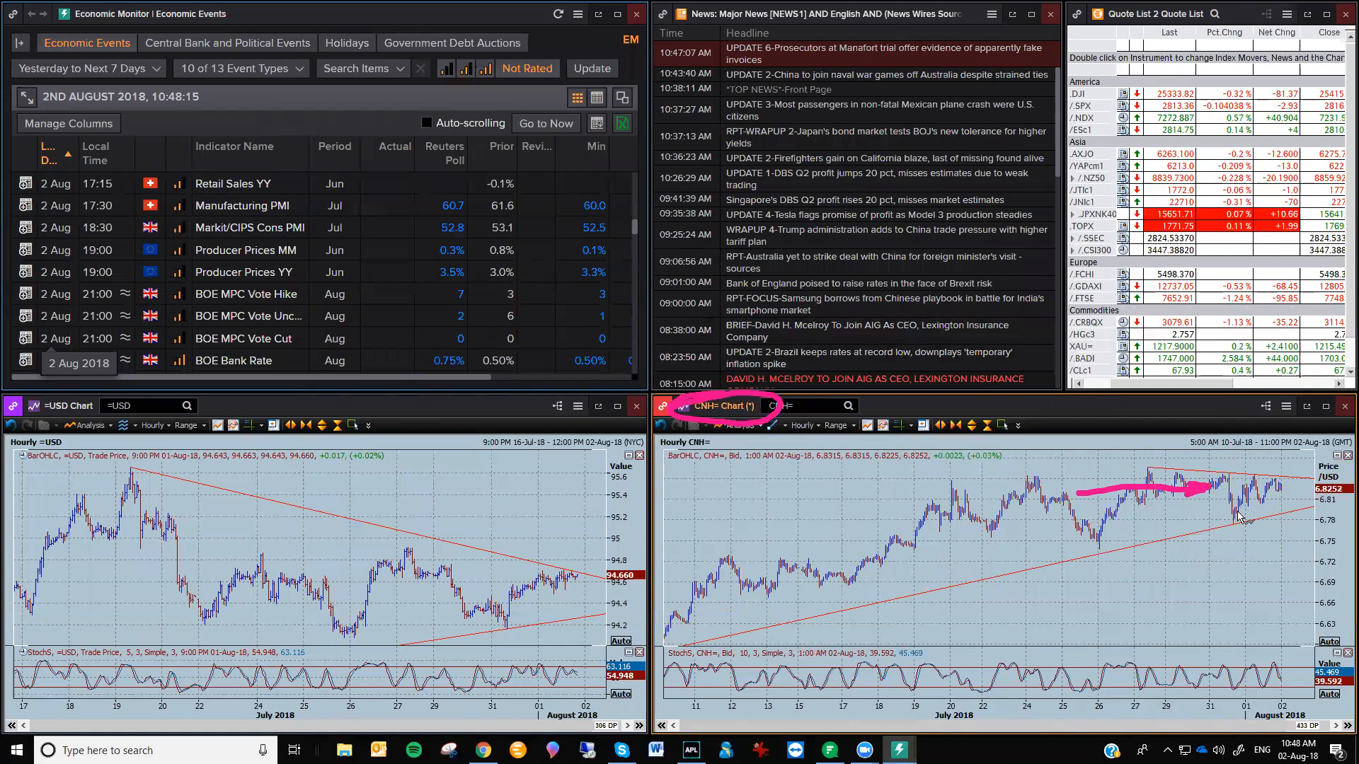
mouse_move(912, 474)
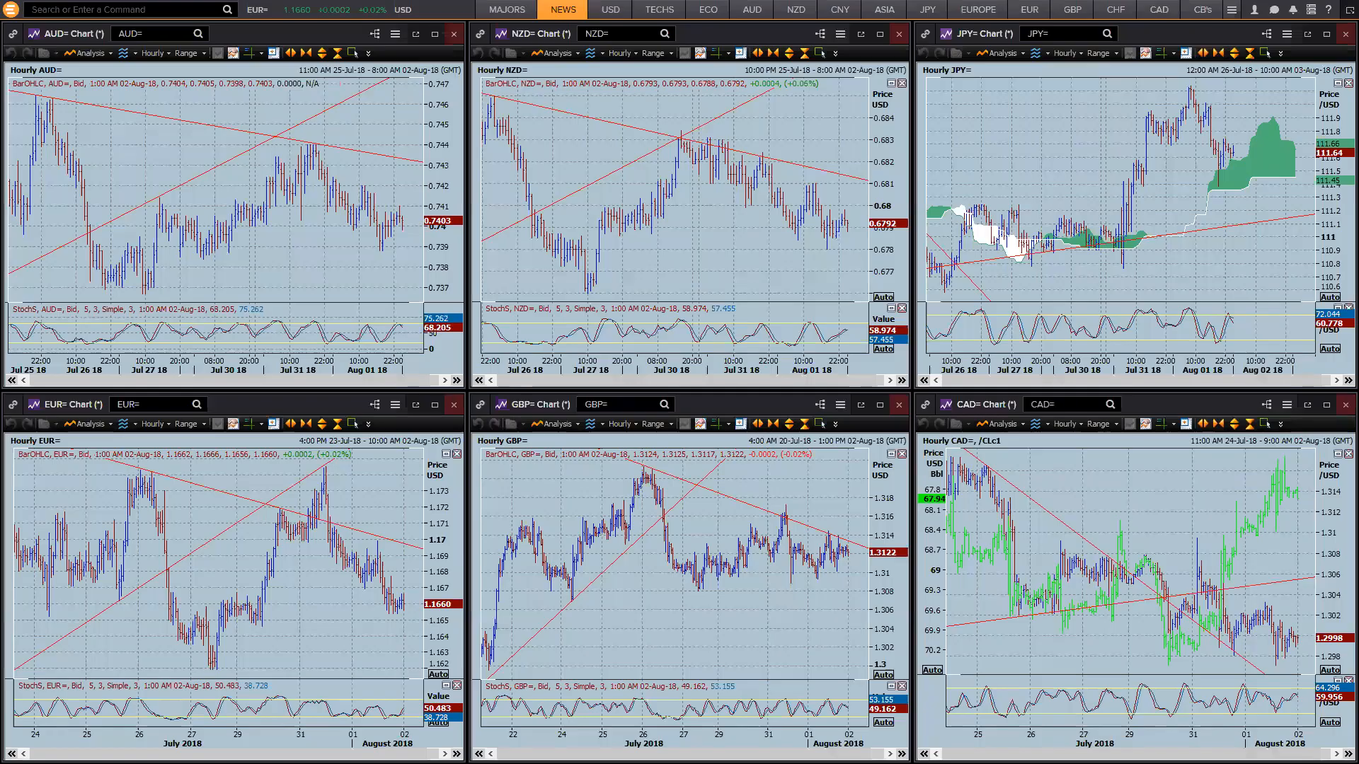
- Display the six hourly yen-cross charts, AUDJPY through CADJPY, with clouds and trend lines
click(507, 9)
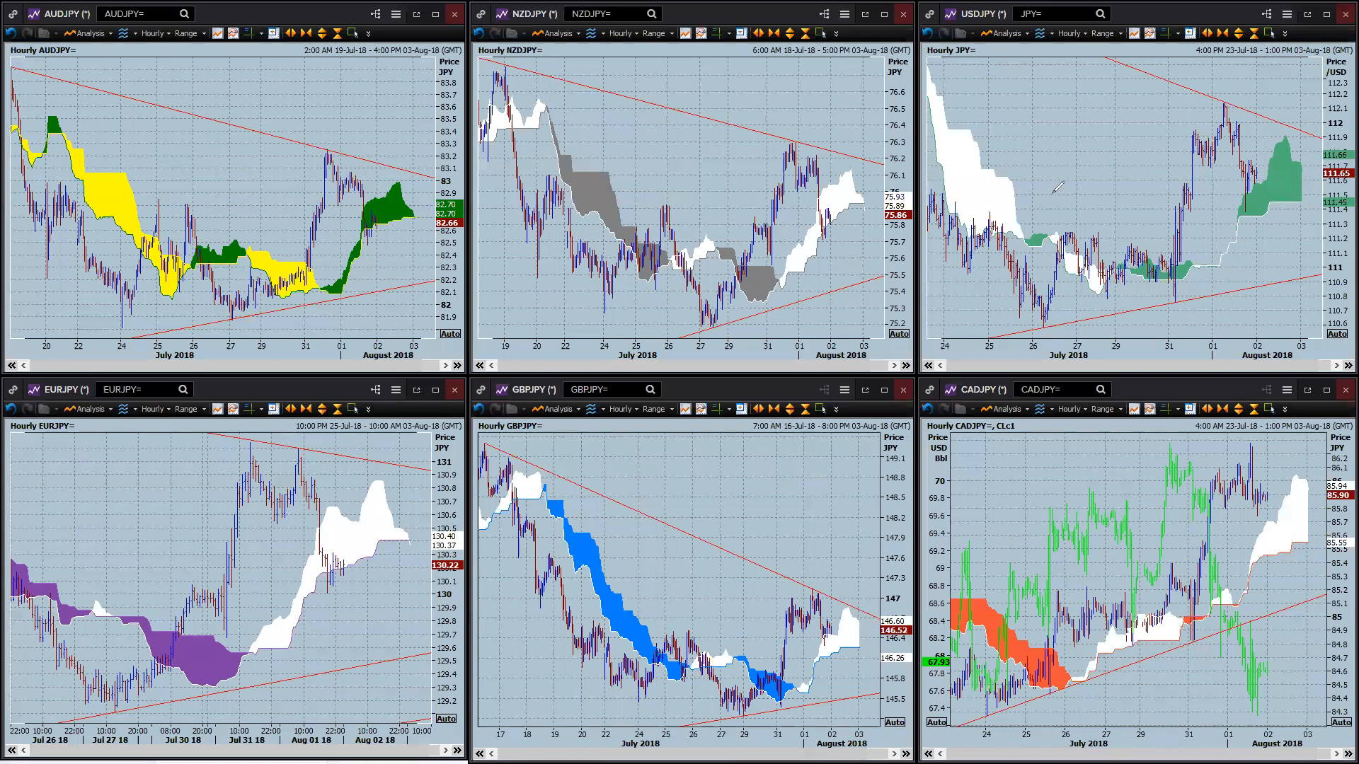
drag(182, 225, 400, 127)
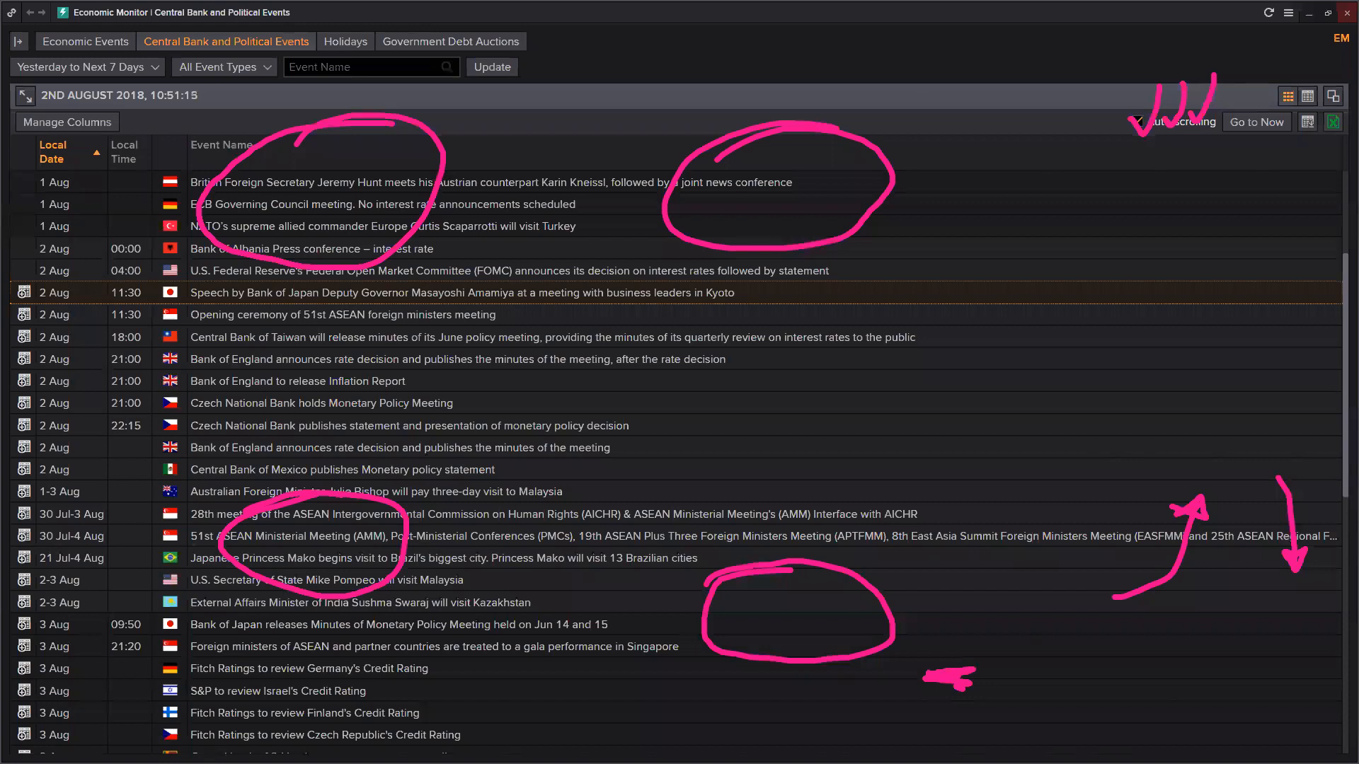
- Show the Economic Events calendar and circle the 2 Aug BOE Bank Rate and QE Gilts forecasts
click(85, 61)
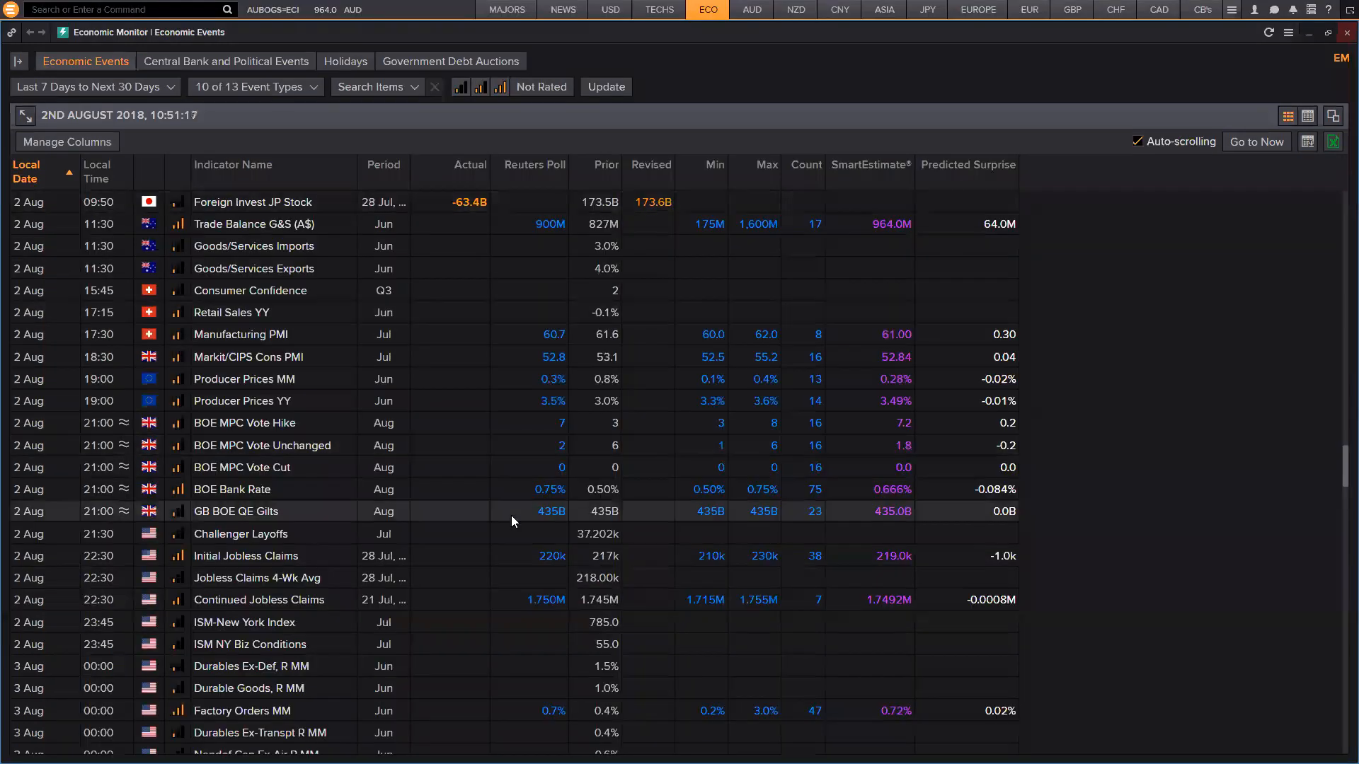
scroll(down, 3)
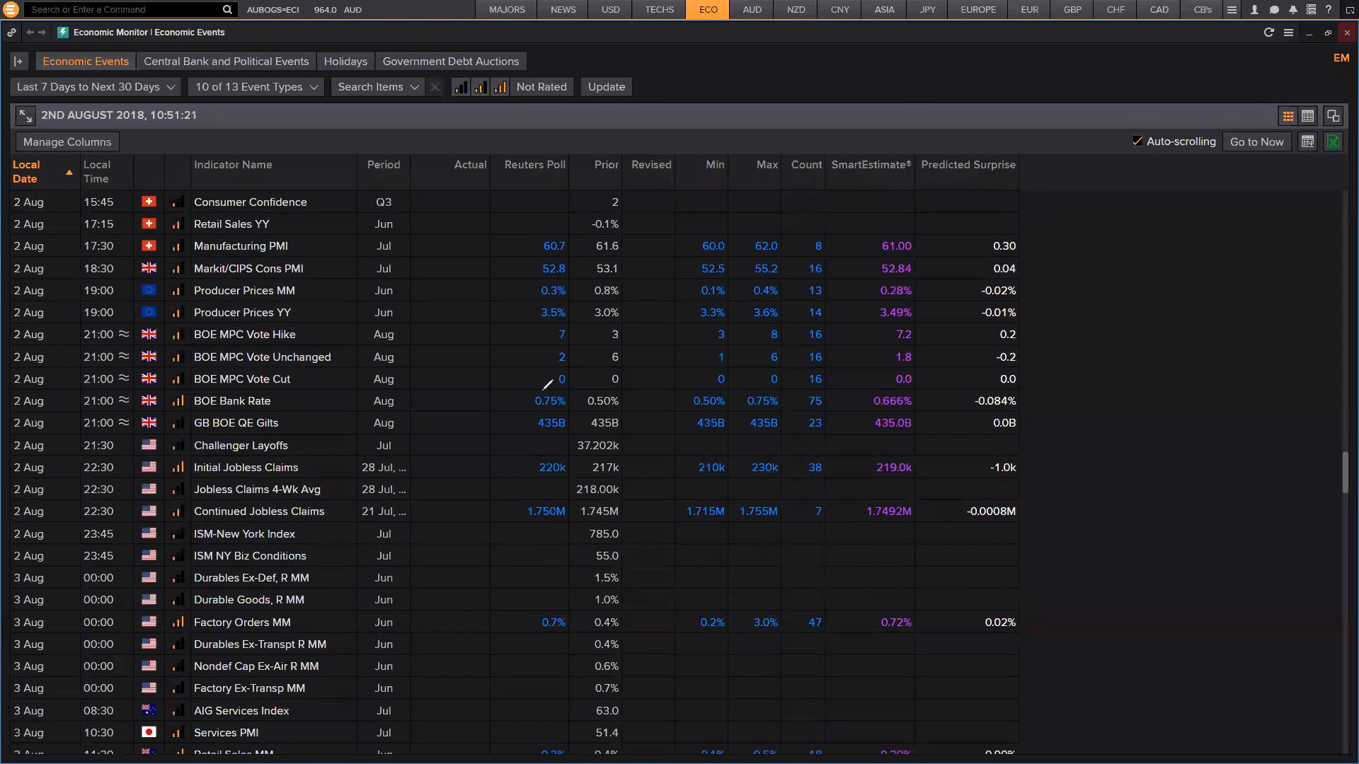
drag(450, 380, 658, 434)
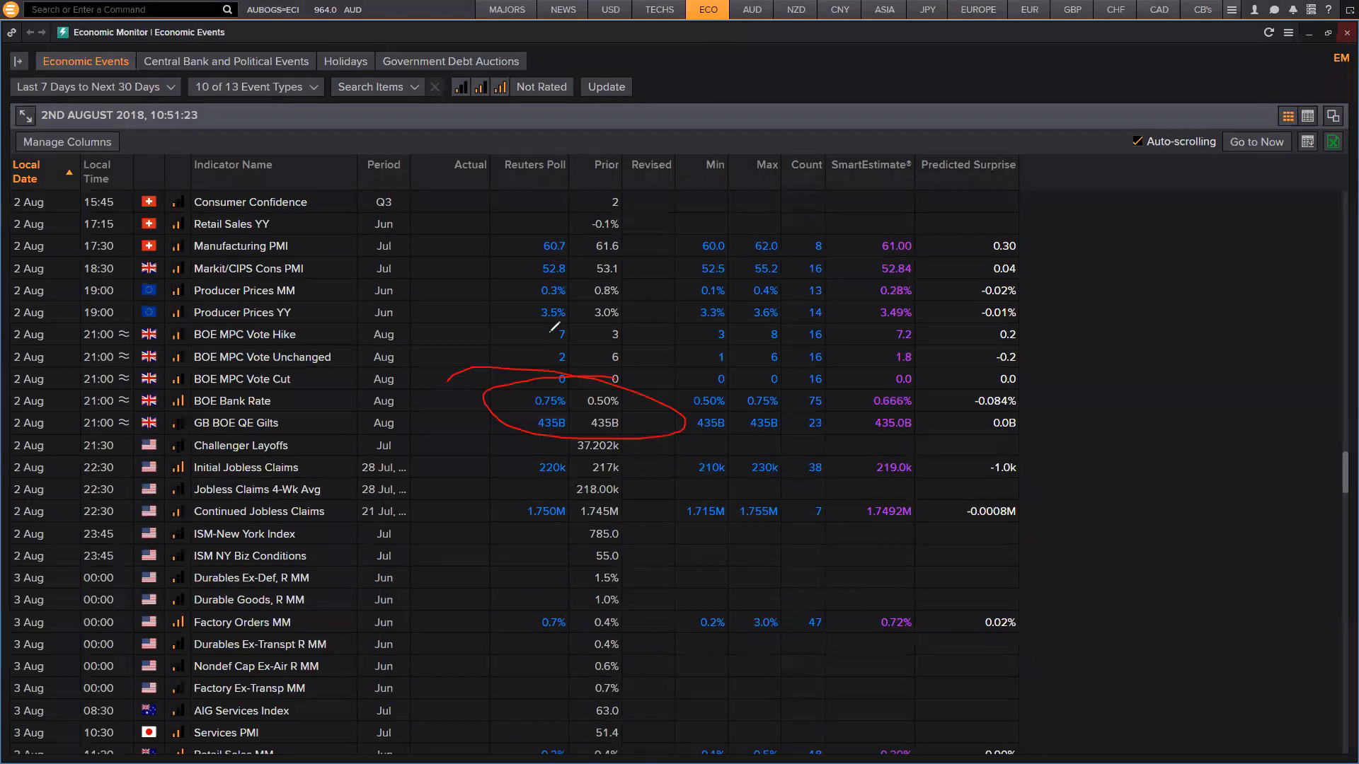